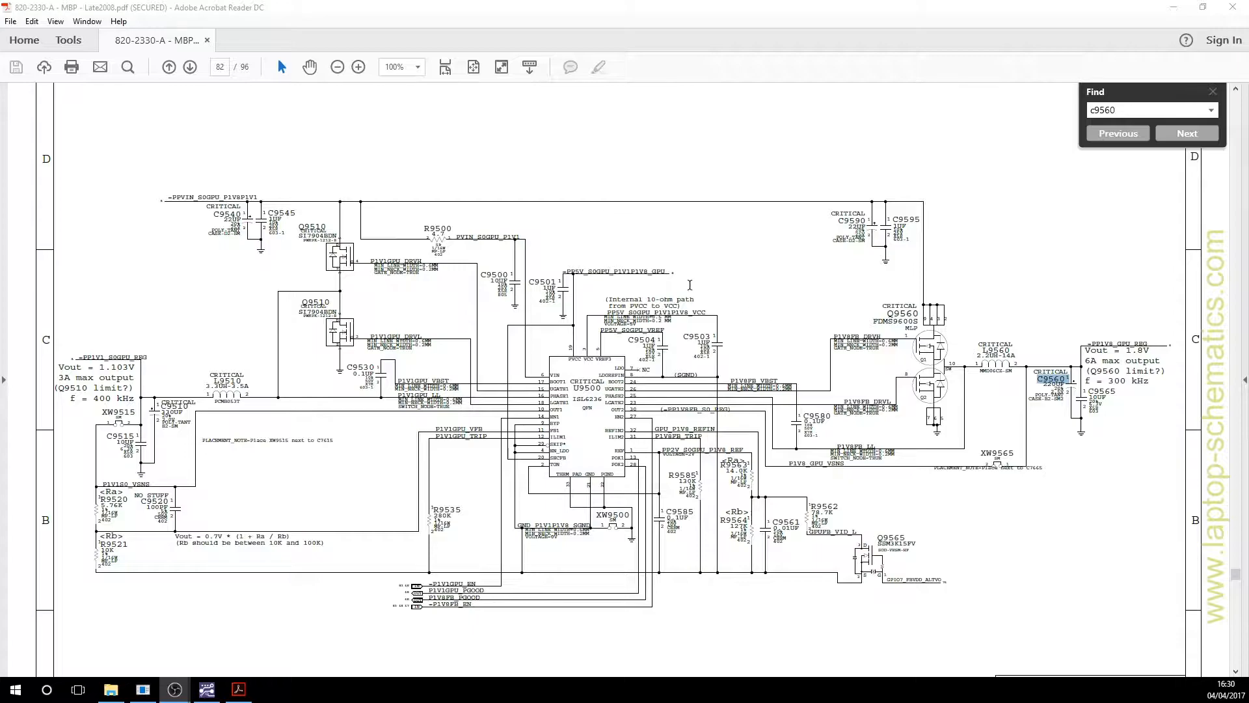
mouse_move(766, 342)
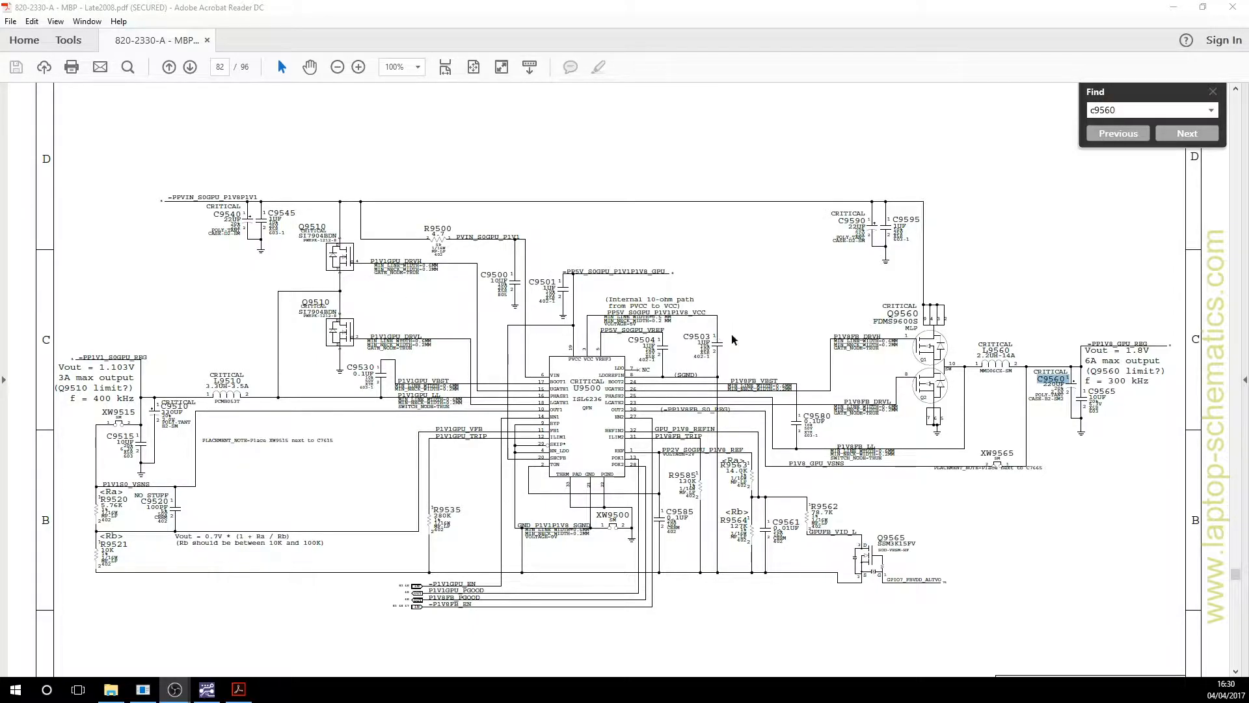
mouse_move(755, 323)
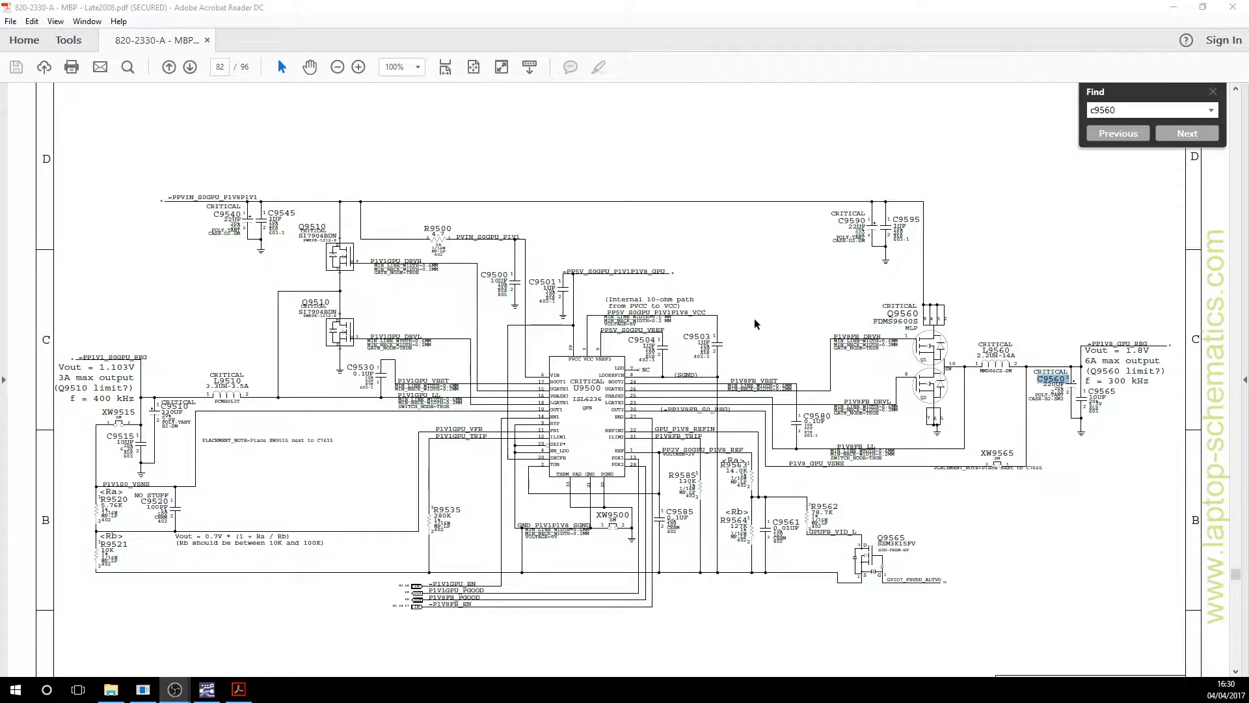
mouse_move(562, 226)
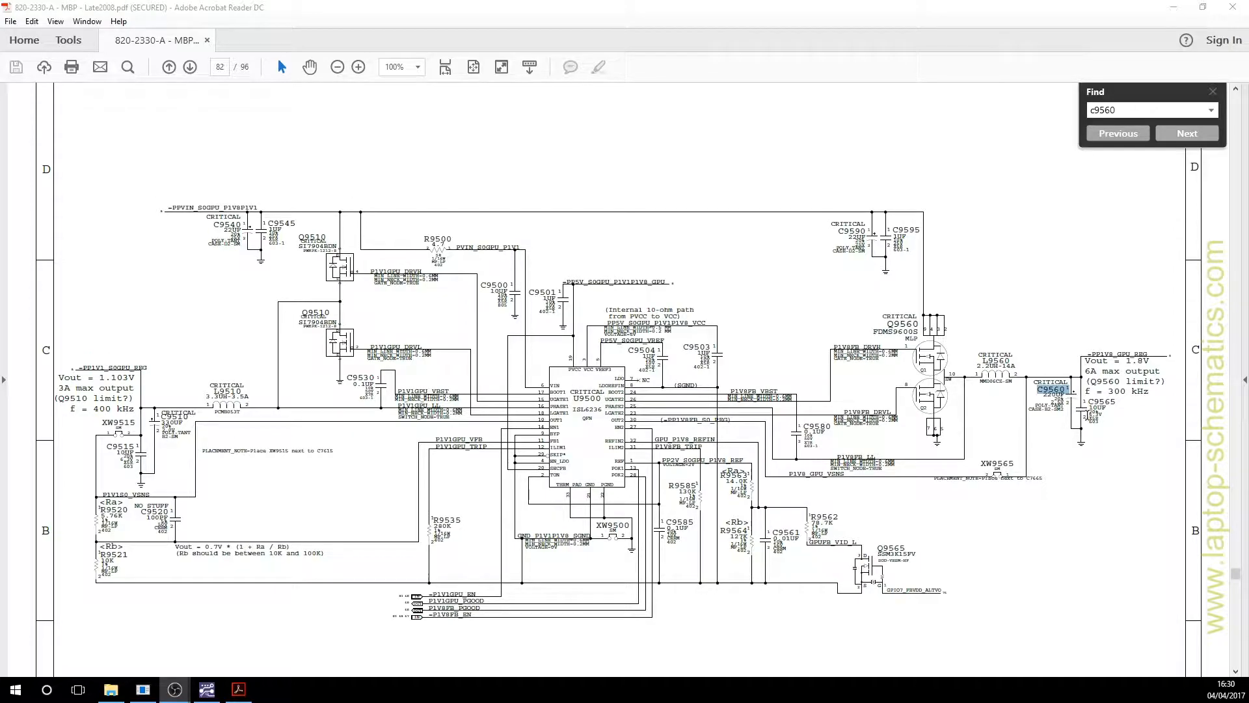
Zoom to 200% on the 1.8V regulator near Q9560 and L9560, then highlight C9560 via Find
left_click(359, 67)
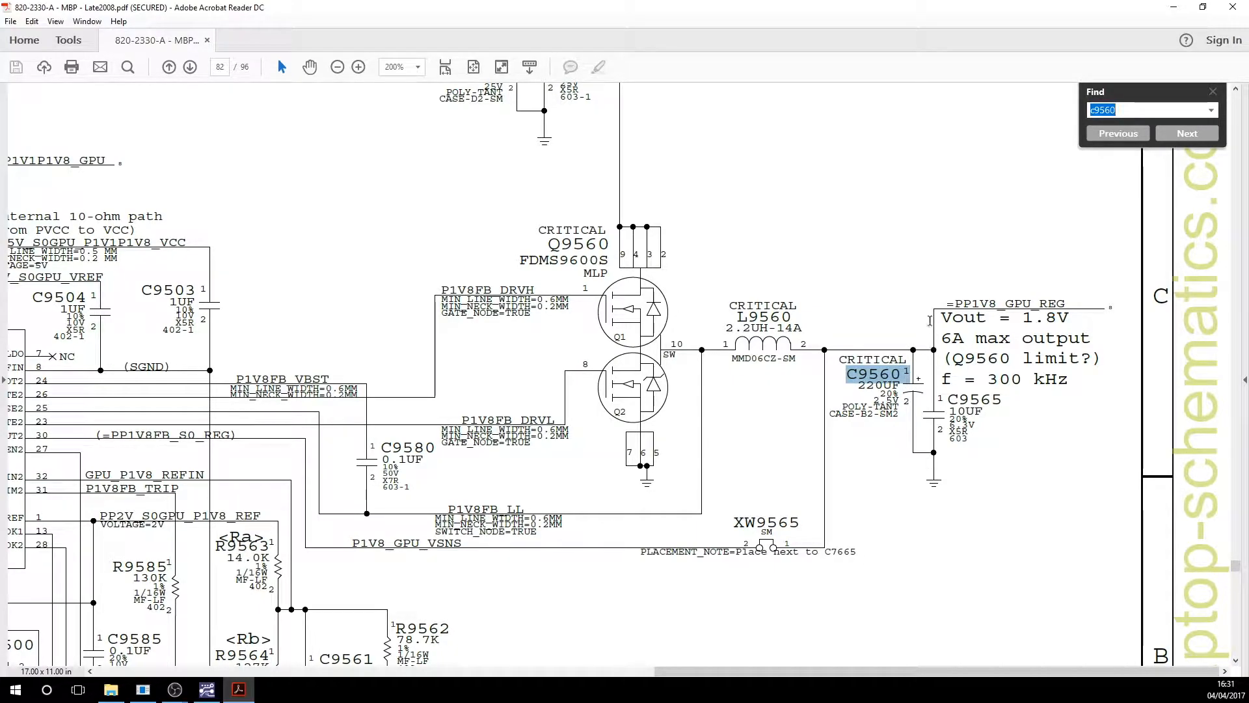
left_click(1187, 132)
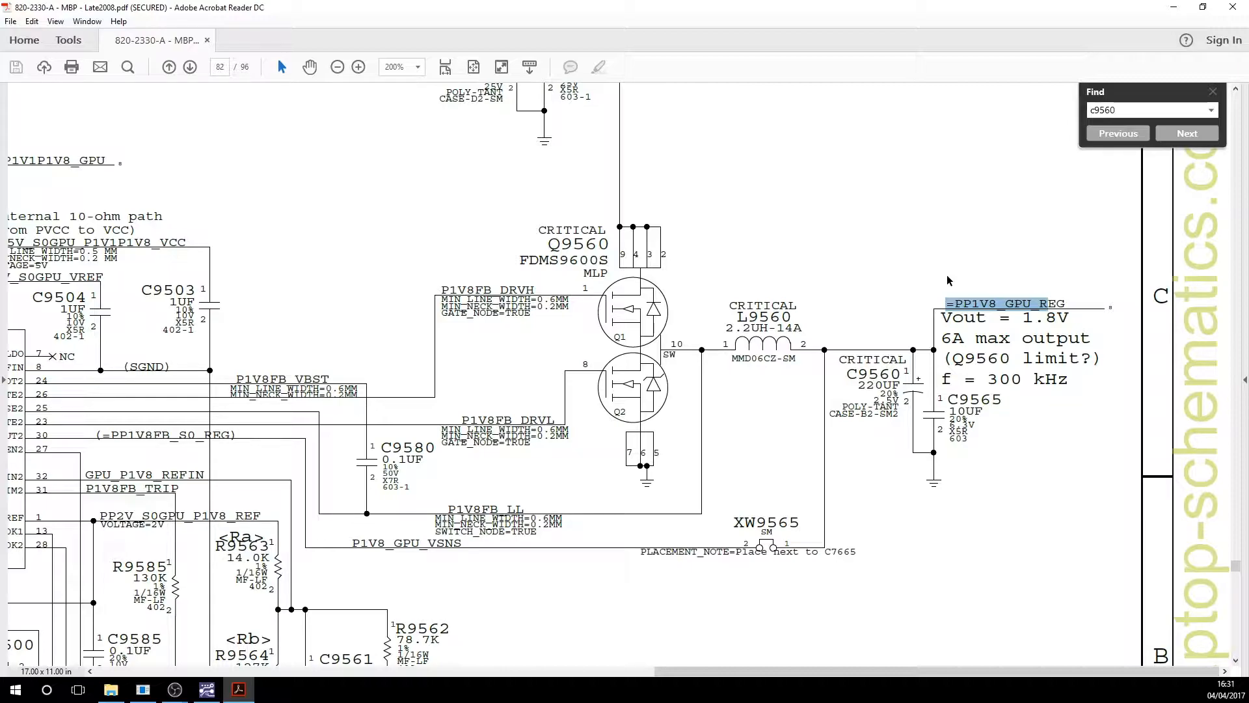
mouse_move(938, 277)
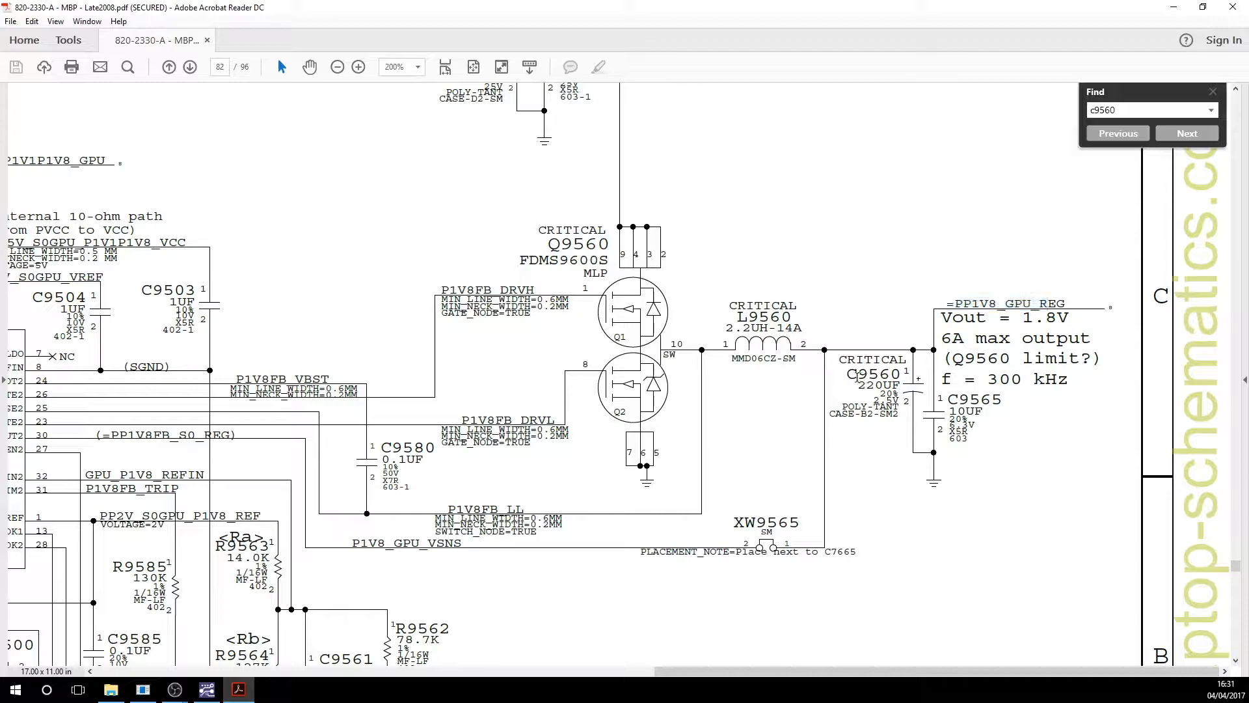
left_click(1186, 132)
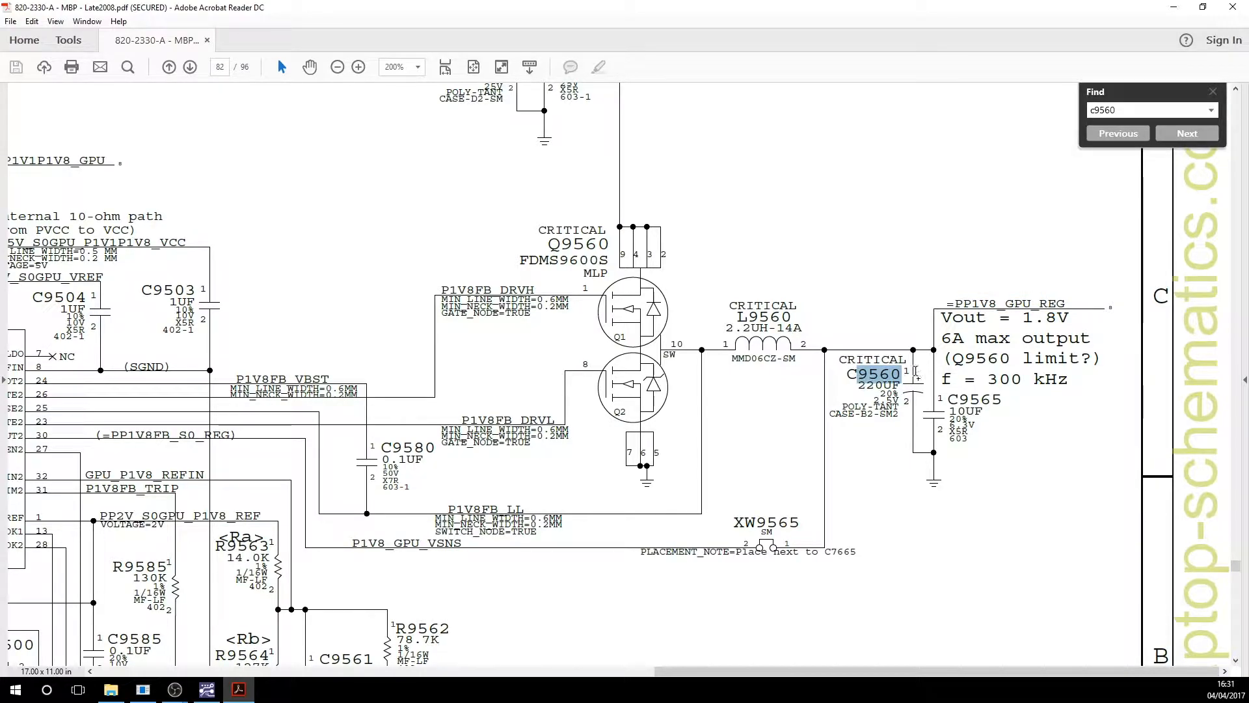